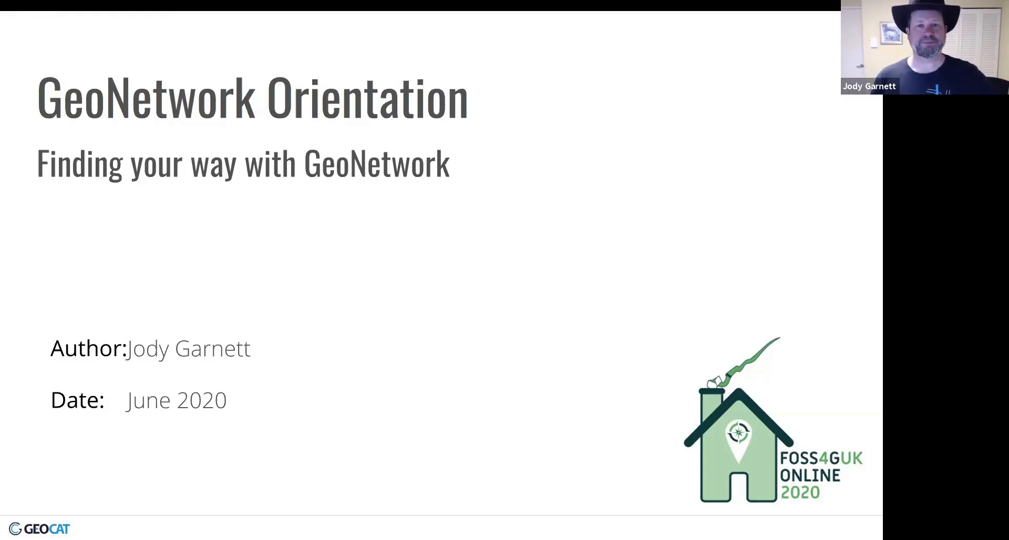
Step: Advance past the title and GeoCat company slides to the speaker's biography slide
key(Right)
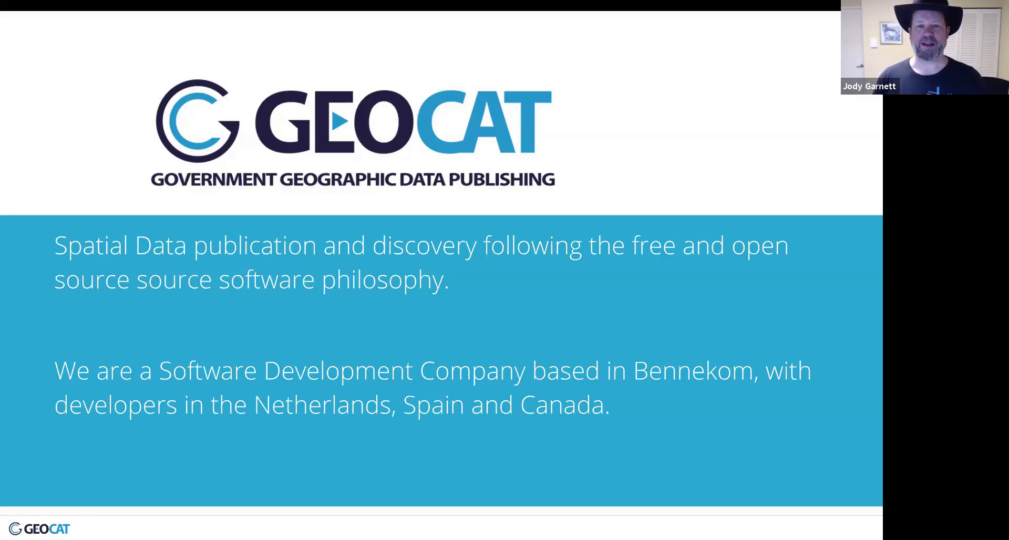
key(Right)
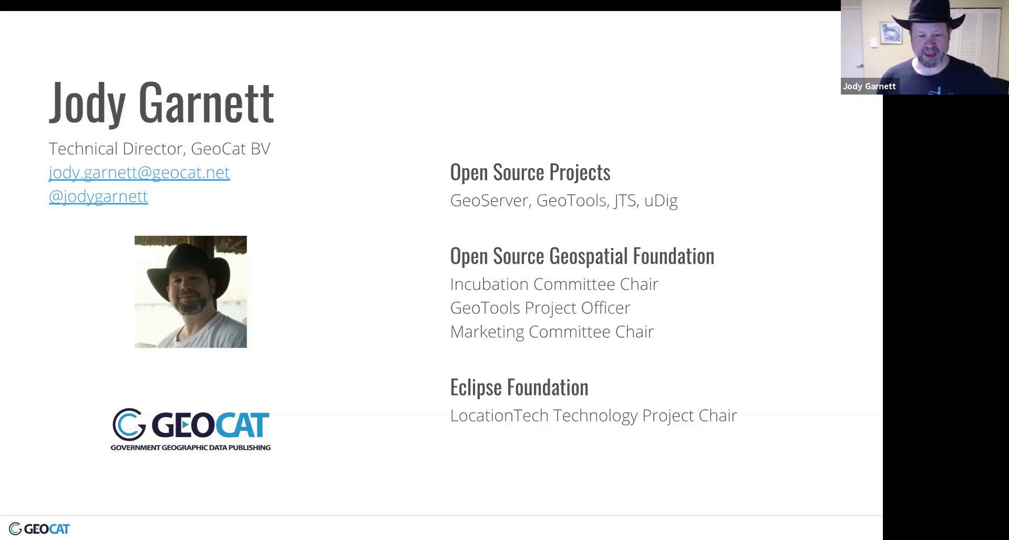
Step: Advance through the 'I am new to GeoNetwork' questions to the 'GeoNetwork: First impressions' divider
key(Right)
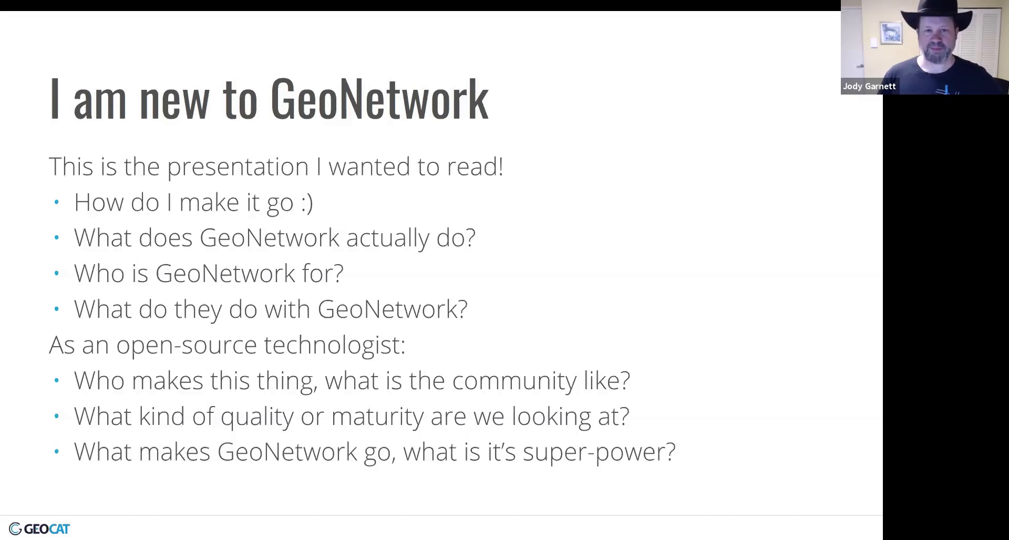
key(Right)
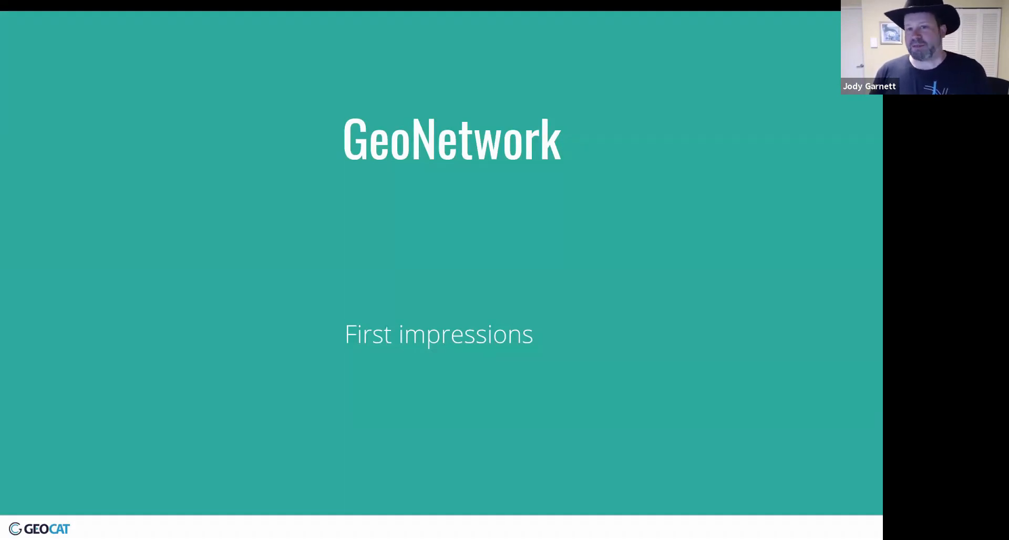
Step: Advance to the geonetwork-opensource.org slide with vendor-neutral foundation and open source callouts
key(Right)
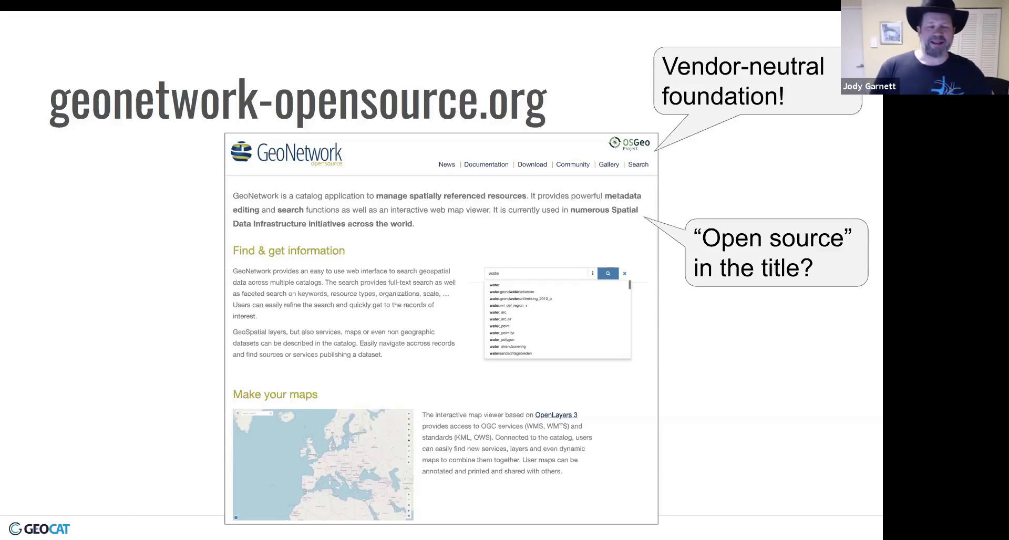
Step: Advance to the 'Trying it out — Part I: Installation and setup' section divider
key(Right)
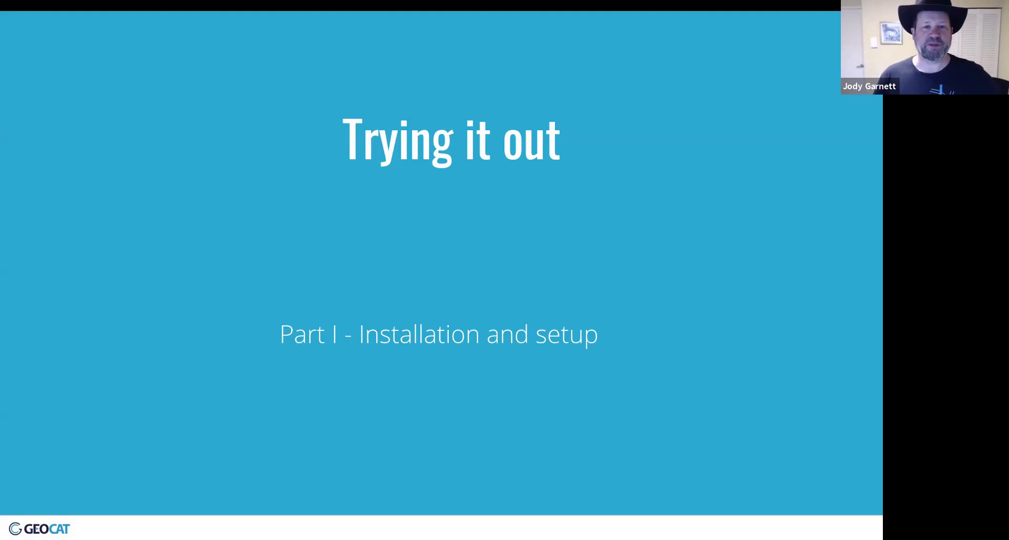
key(Right)
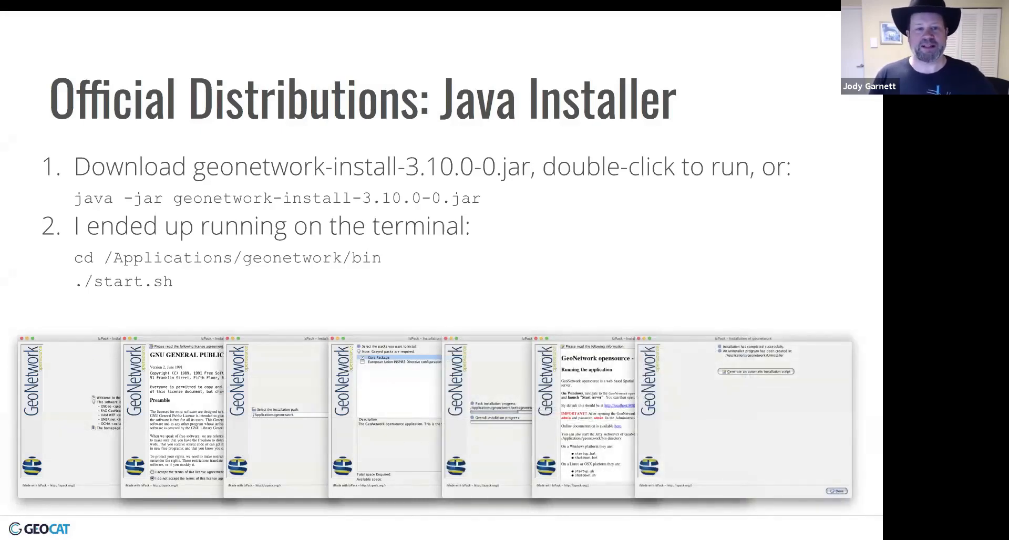
Step: Advance to the 'Official Distributions' slide on installing GeoNetwork
key(Right)
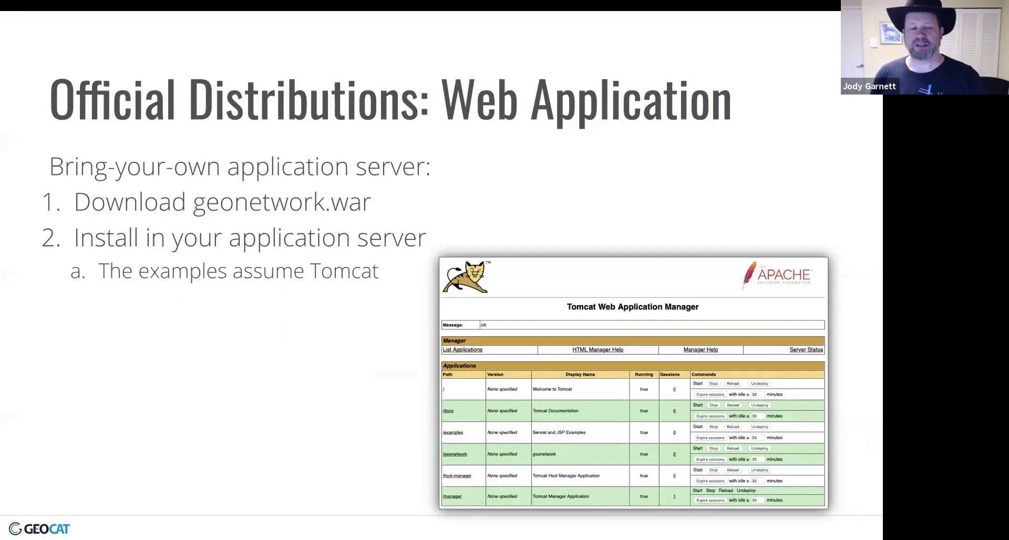
Step: Advance to 'Official Distribution: Source-code' covering git clone, Maven build and jetty
key(Right)
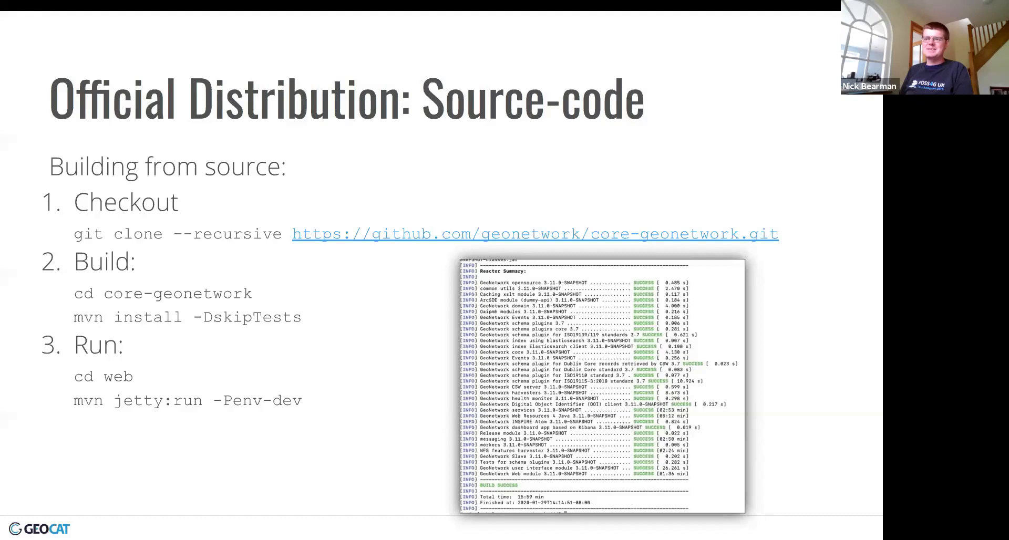
Step: Advance to 'Official Distributions: Docker' showing the geonetwork container on port 8080
key(Right)
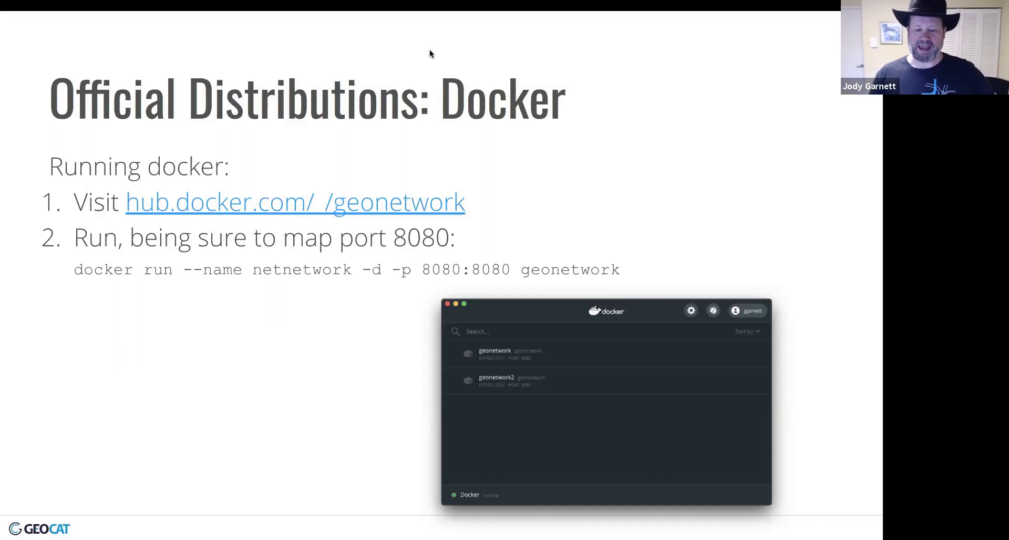
mouse_move(404, 51)
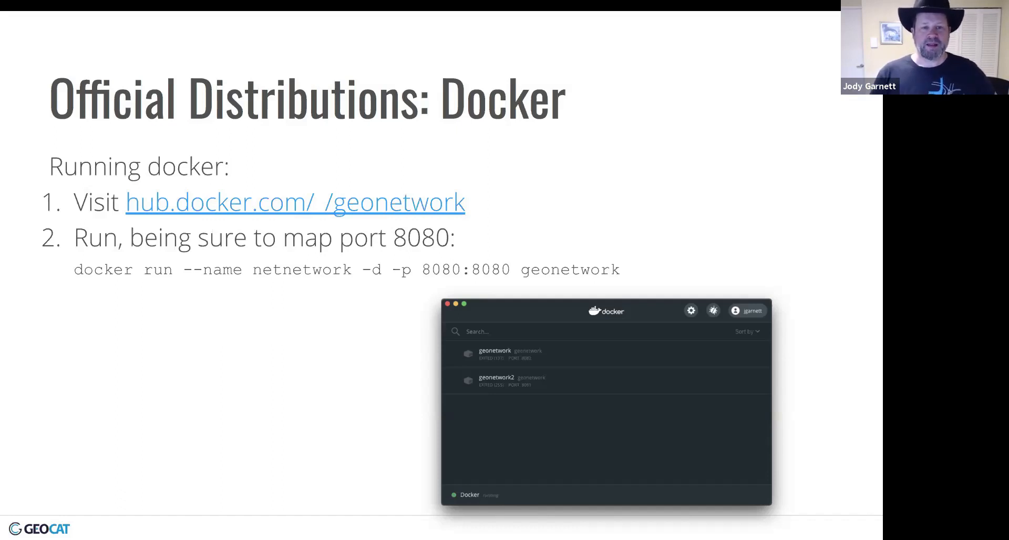
Step: Advance to 'Setup: Sign-in', the first Quickstart tour step about signing in as admin
key(Right)
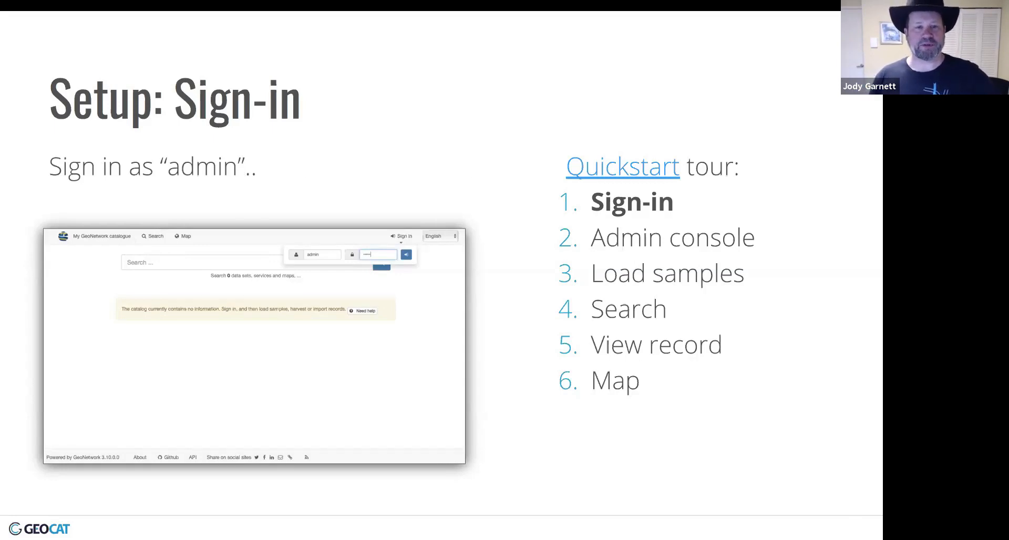
Step: Advance to the geonetwork-opensource.org slide highlighting spatial record search and the map portal
key(Right)
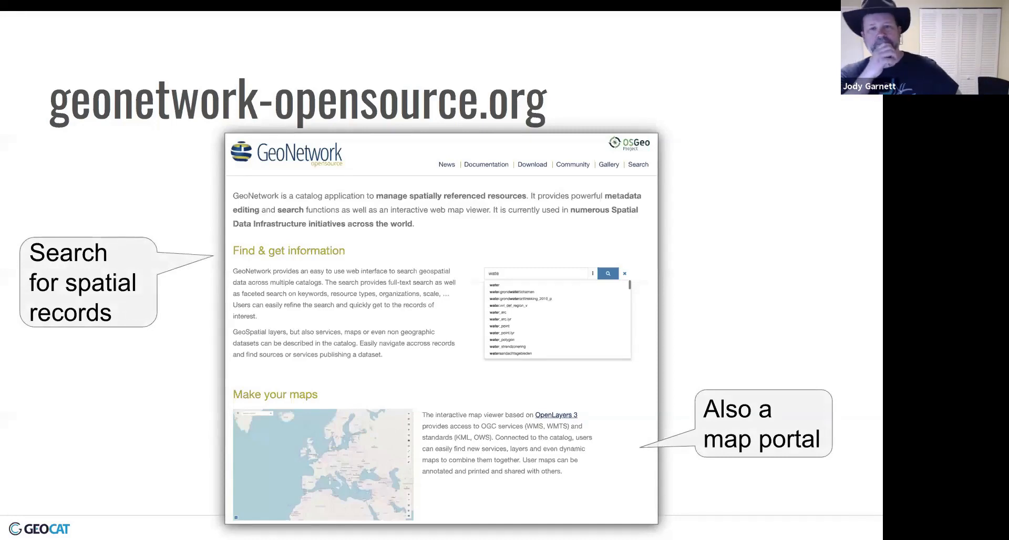
Step: Advance through the Quick-search slide to 'View a record', step five of the tour
key(Right)
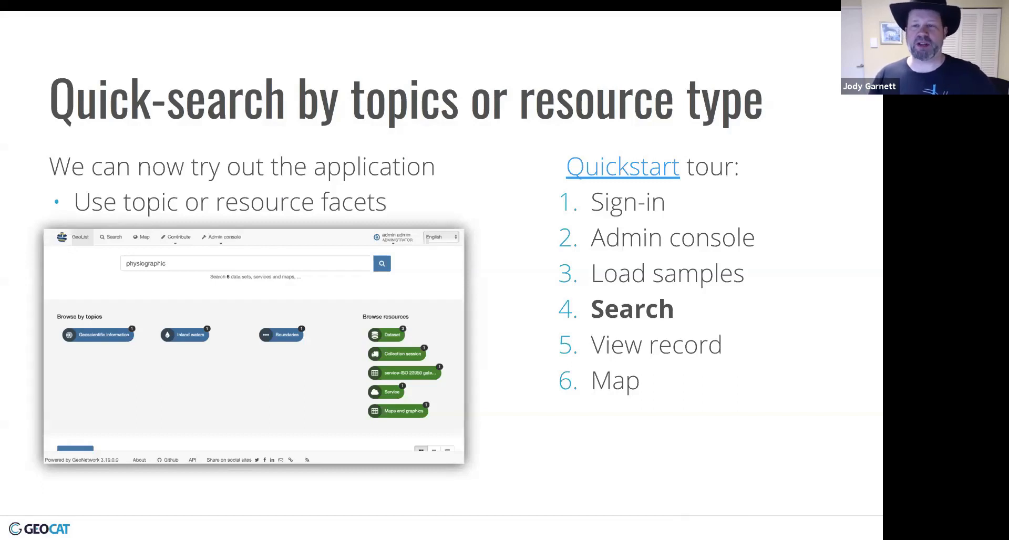
key(Right)
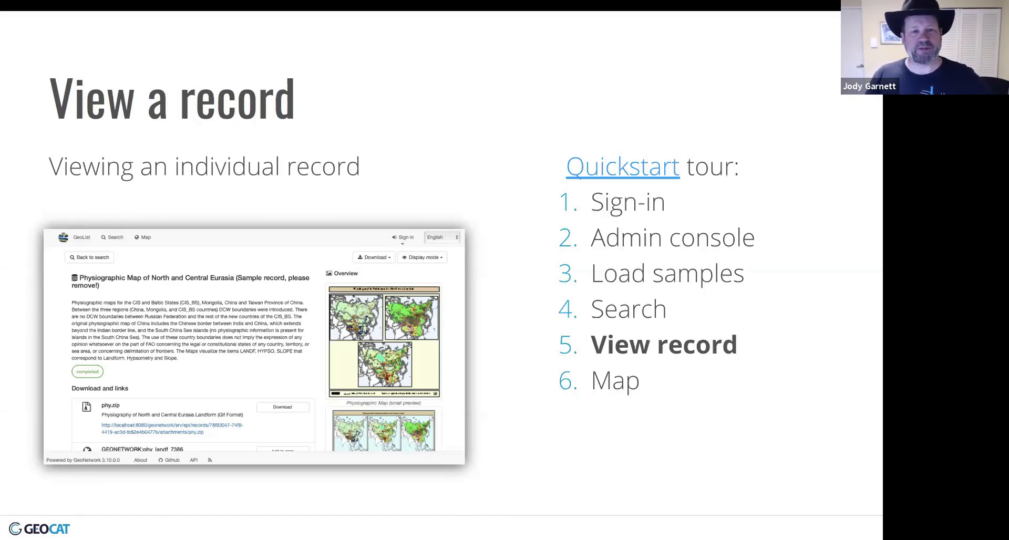
key(Right)
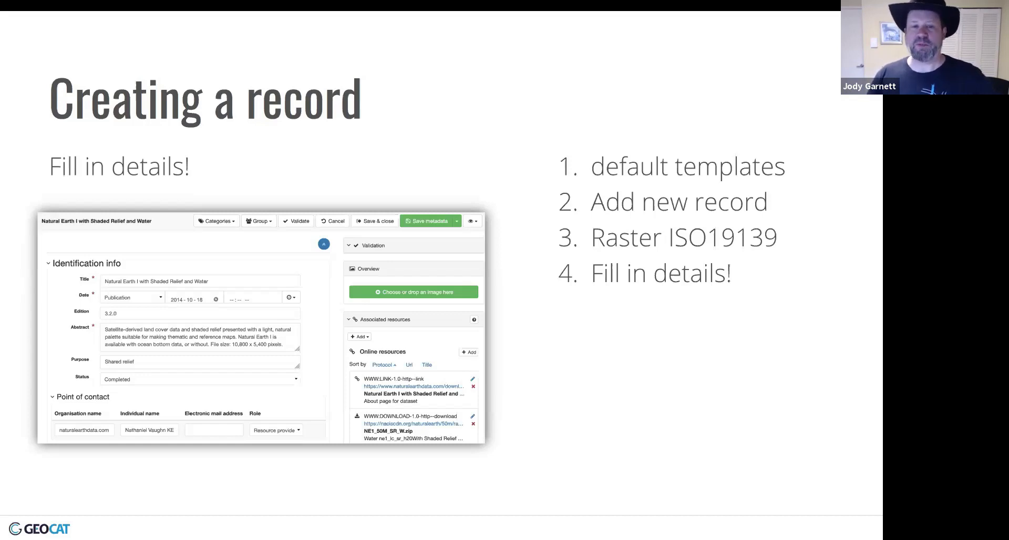
Step: Show the 'Harvest from a Web Service' slide with the reviewed GeoServer WMS record
key(Right)
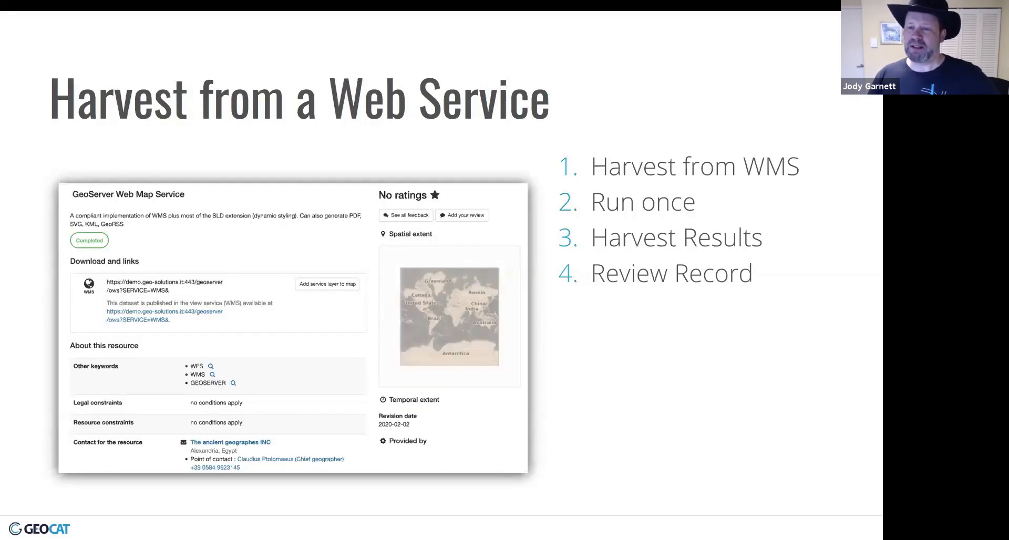
Step: Show the 'Technical Approach — How does it work?' section divider slide
key(right)
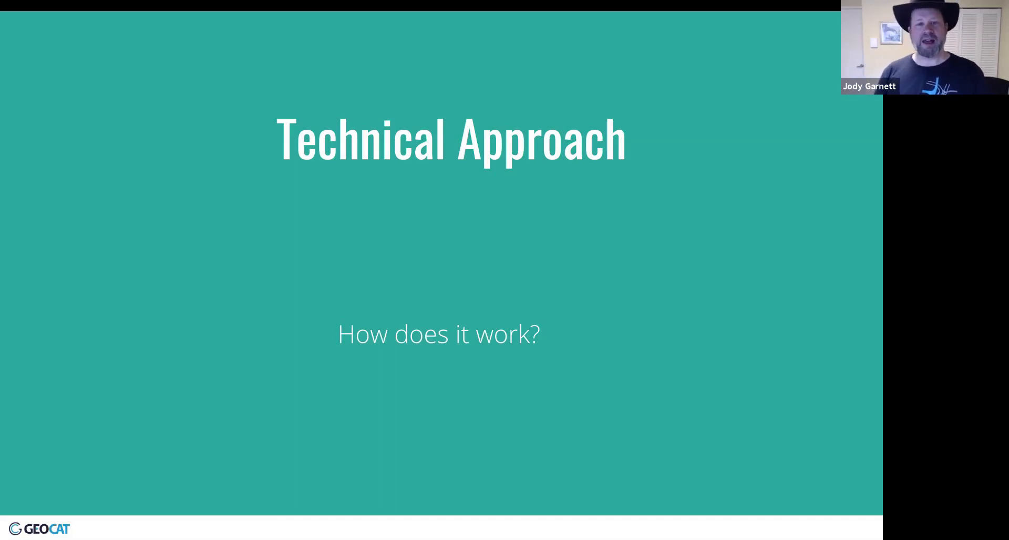
Step: Show the geonetwork-opensource.org slide with 'Developer Friendly' and 'Open all the things!' callouts
key(Right)
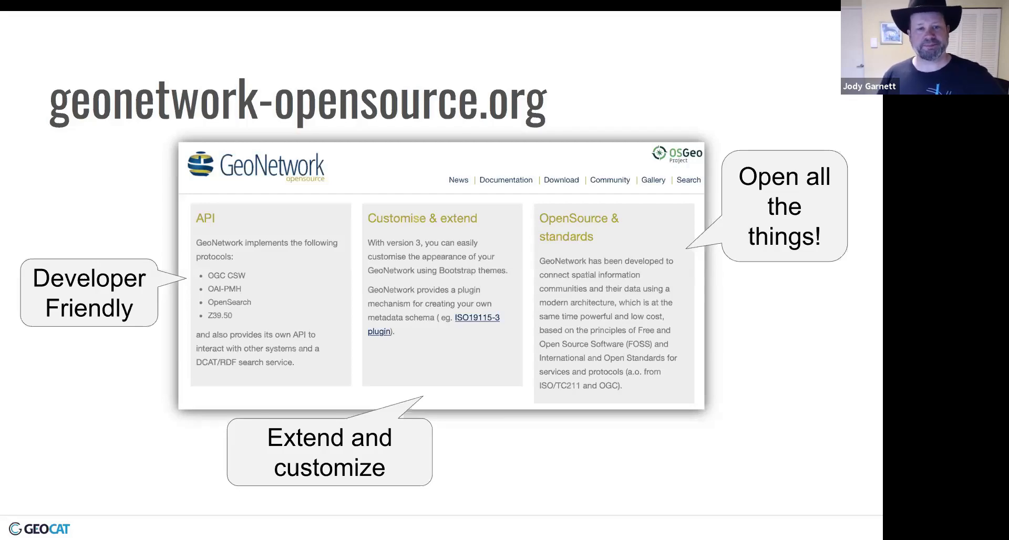
Step: Show the GeoNetwork 3 Baseline diagram, from the Angular interface through Jetty to databases
key(Right)
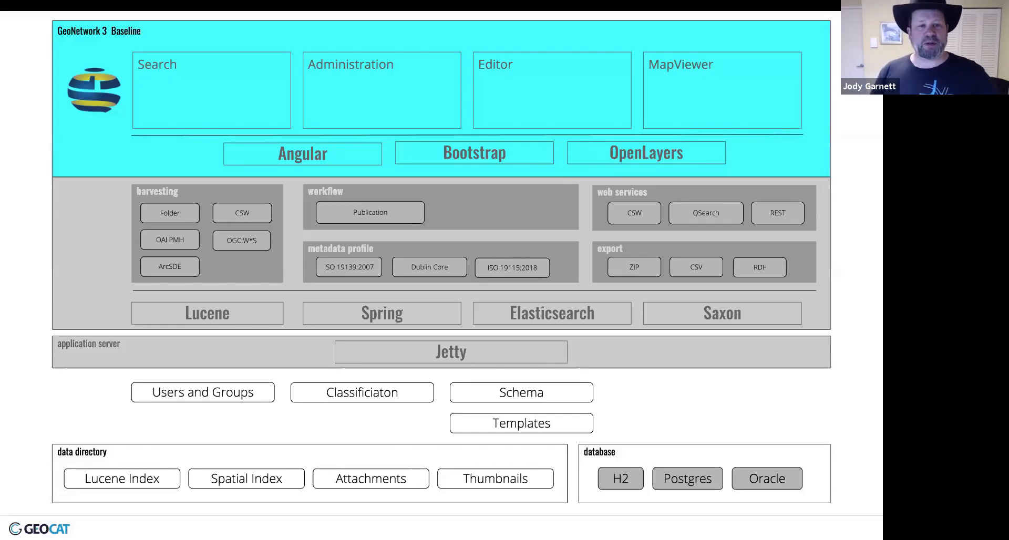
Step: Show the 'Heavy use of XML technologies' slide covering XSD, Schematron and XSL
key(right)
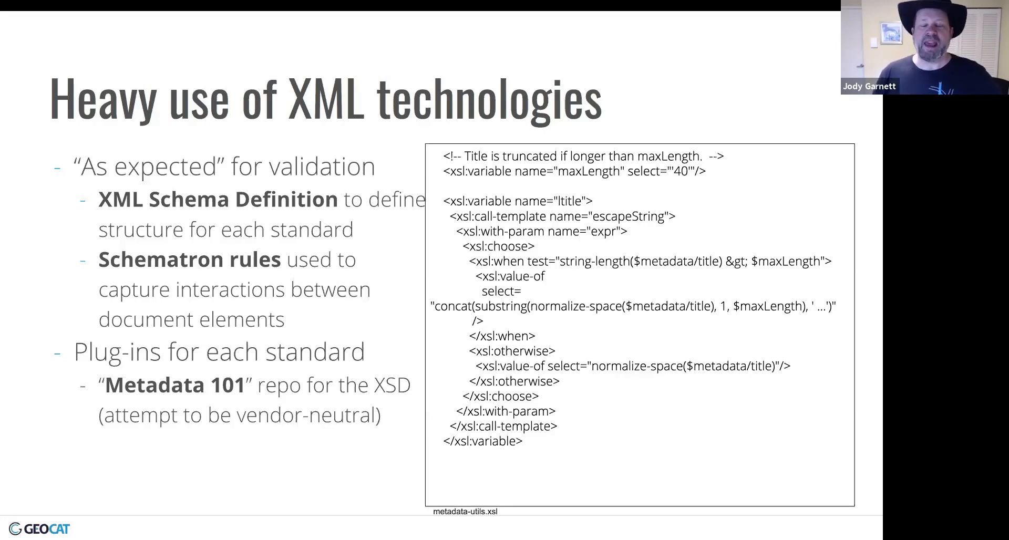
Step: Advance past the 'Who makes it' divider to the community, OSGeo and support slide
key(Right)
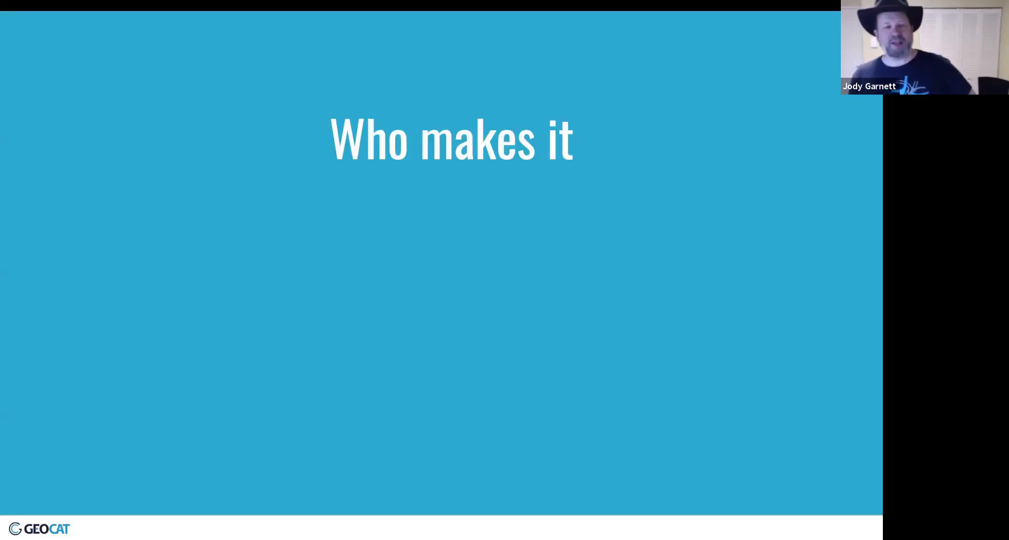
key(Right)
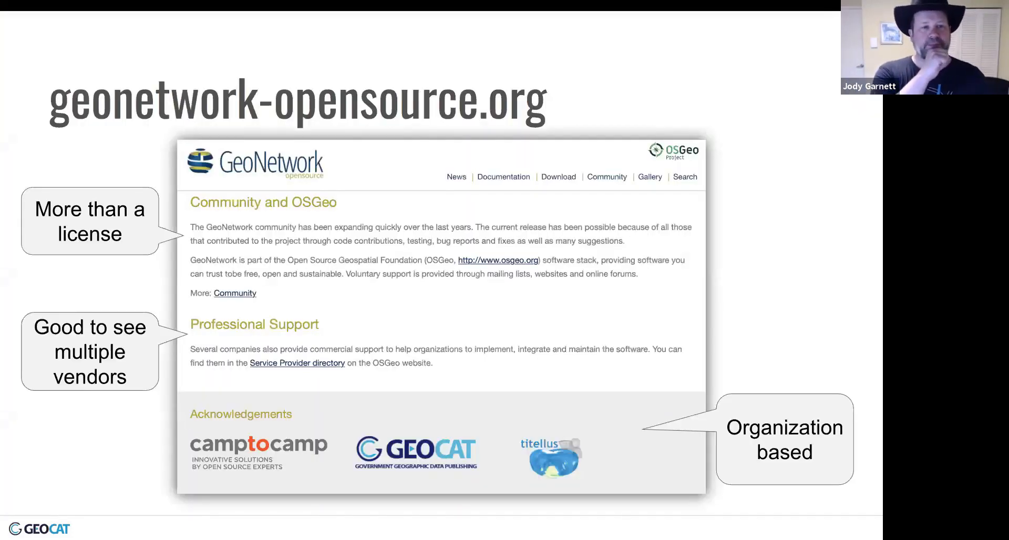